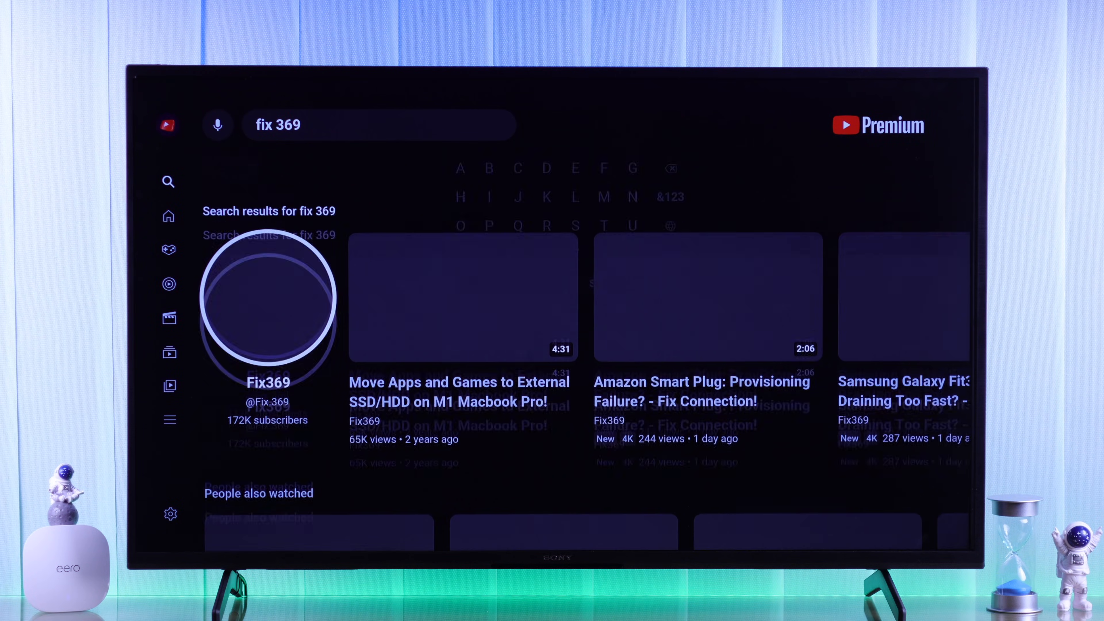
Set Date & Time to Use network-provided time, then return to the Network & Internet page.
click(267, 303)
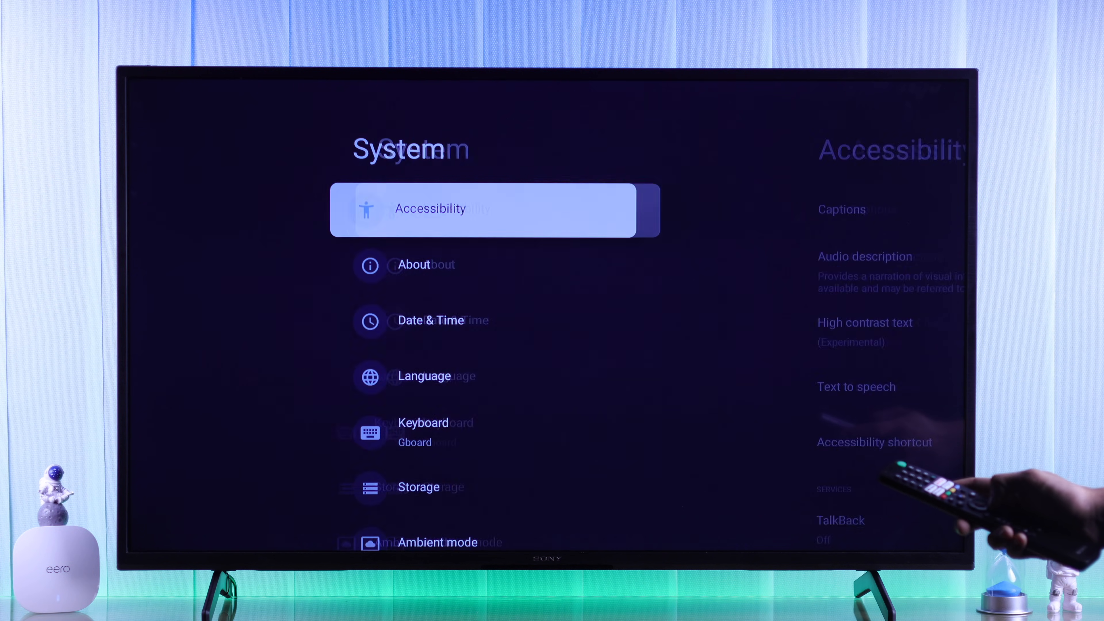
click(430, 320)
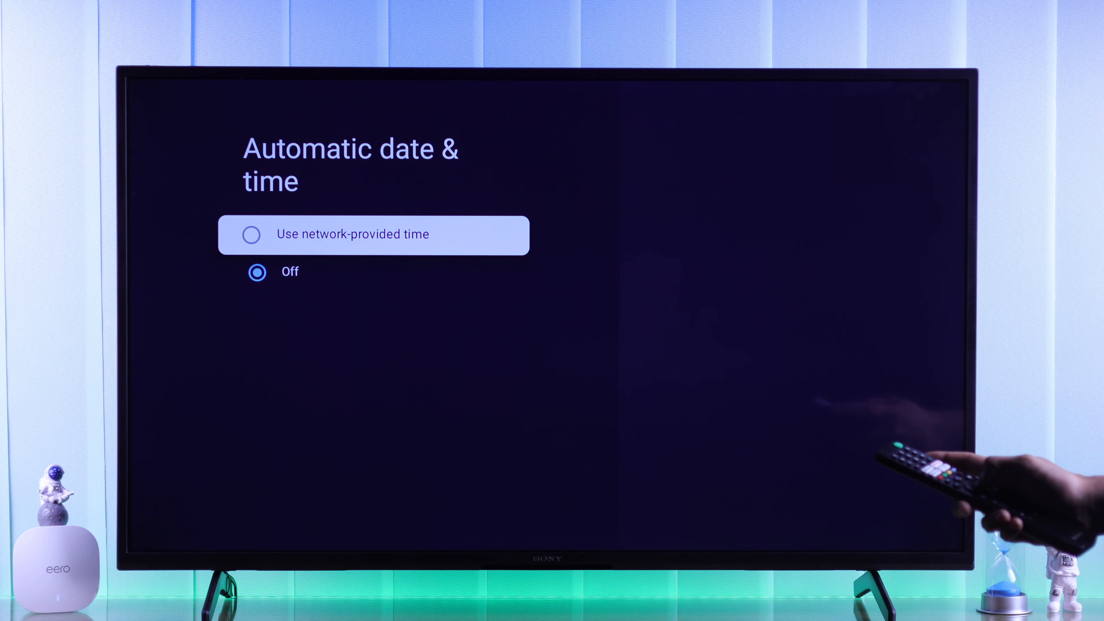
key(Back)
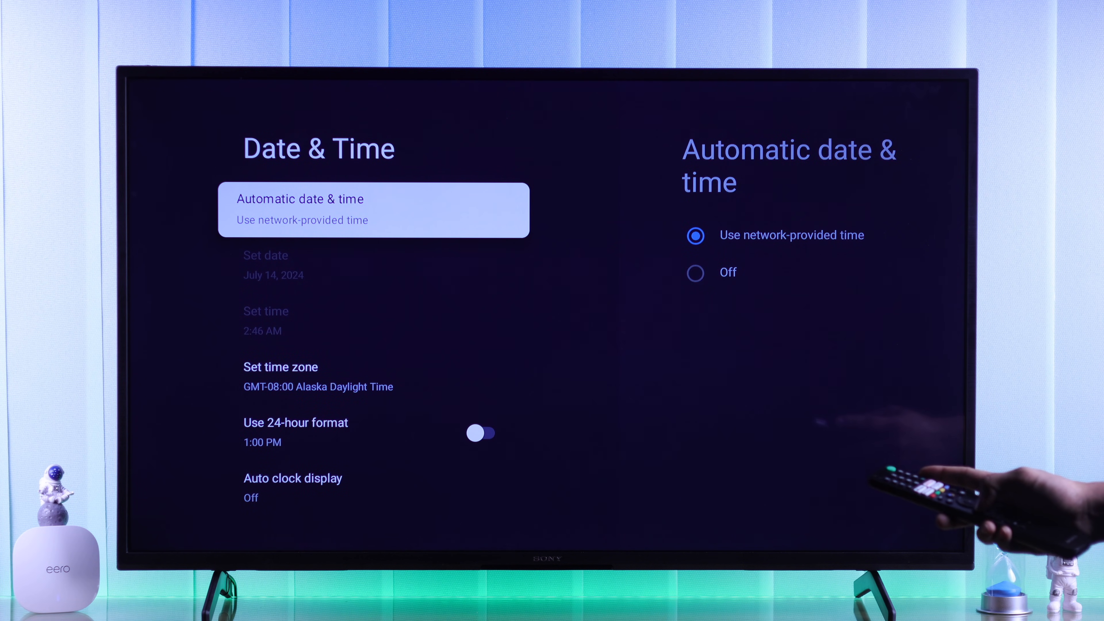
key(Back)
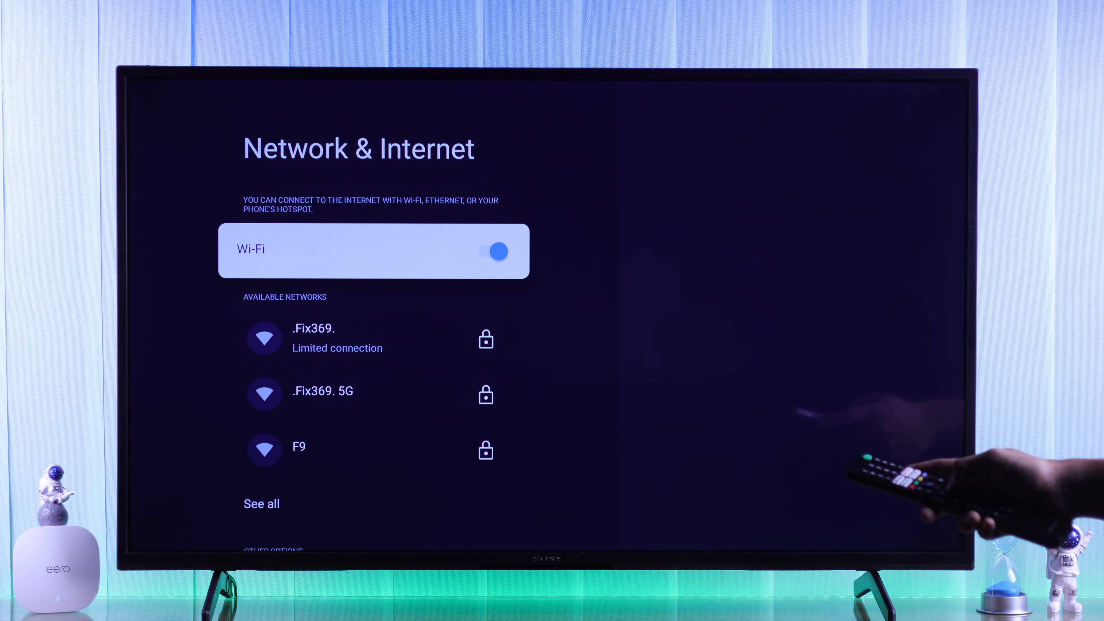
Toggle Wi-Fi off and on, then reconnect to the .Fix369. network.
click(495, 251)
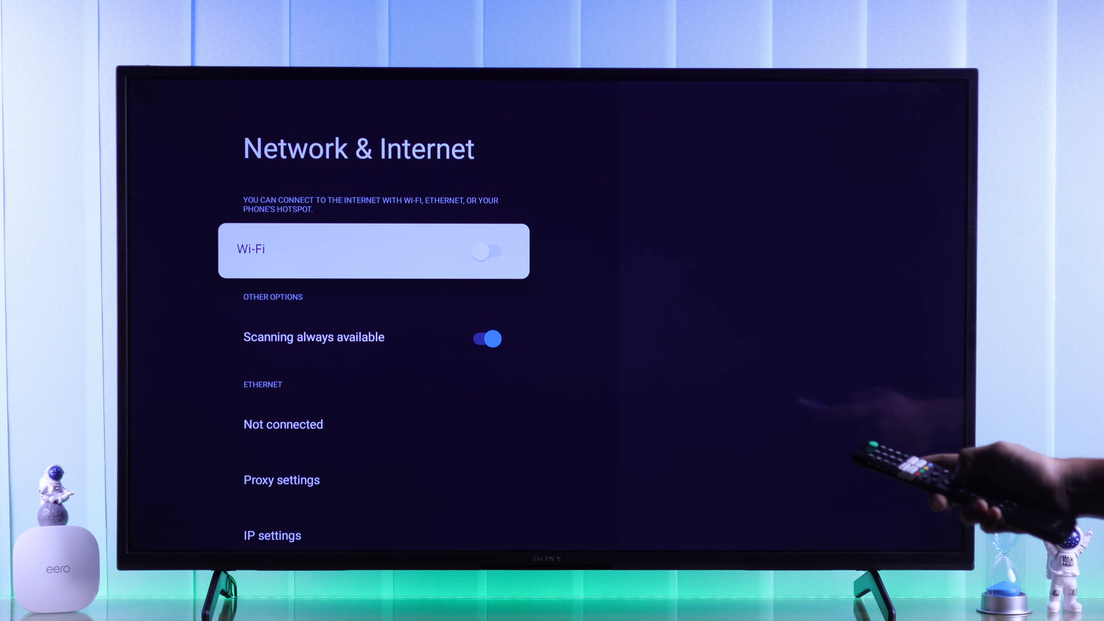
click(487, 251)
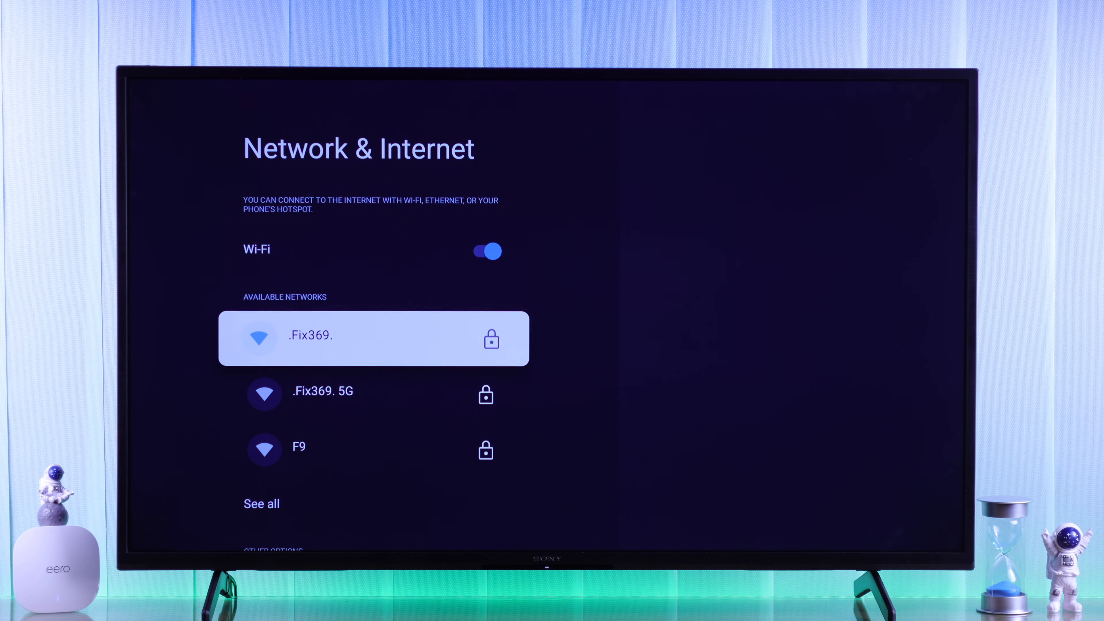
click(373, 338)
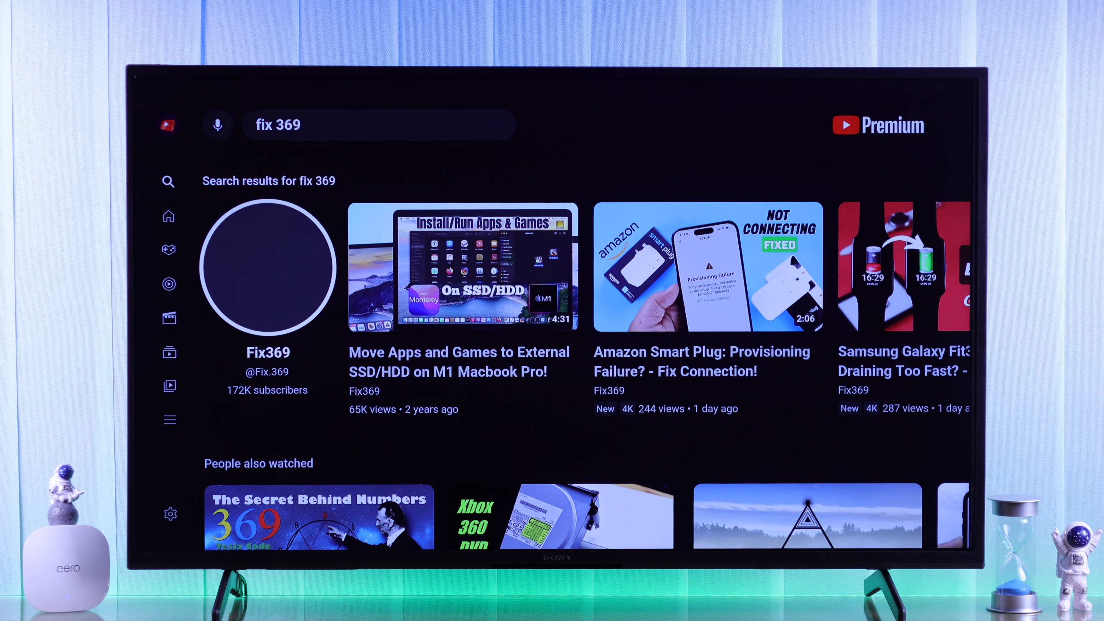
Select the Fix369 channel from the loaded YouTube search results.
click(267, 271)
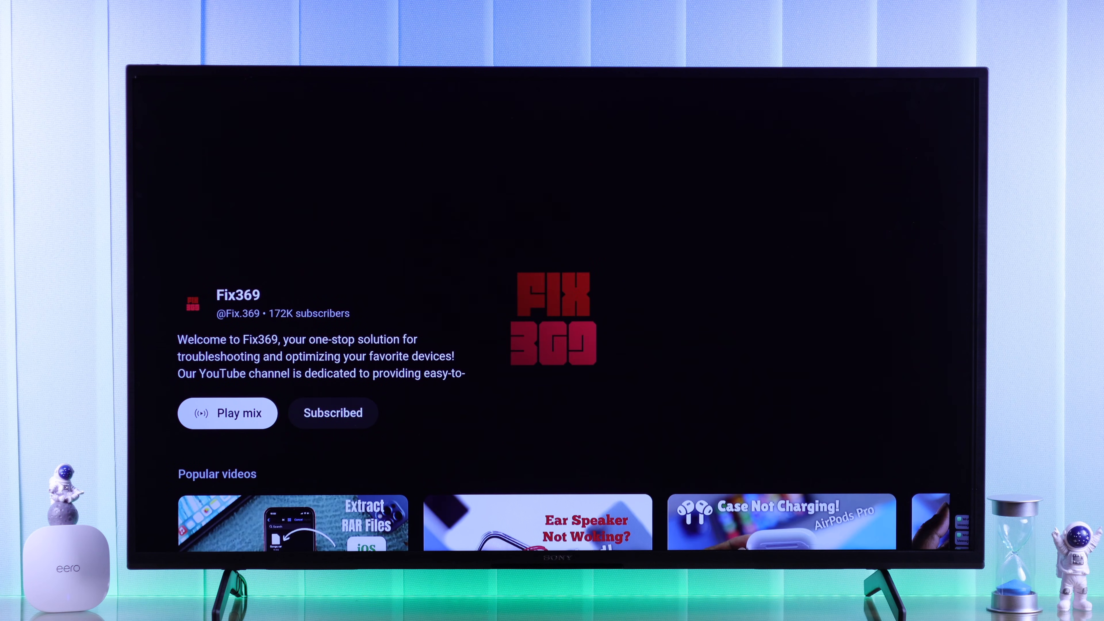